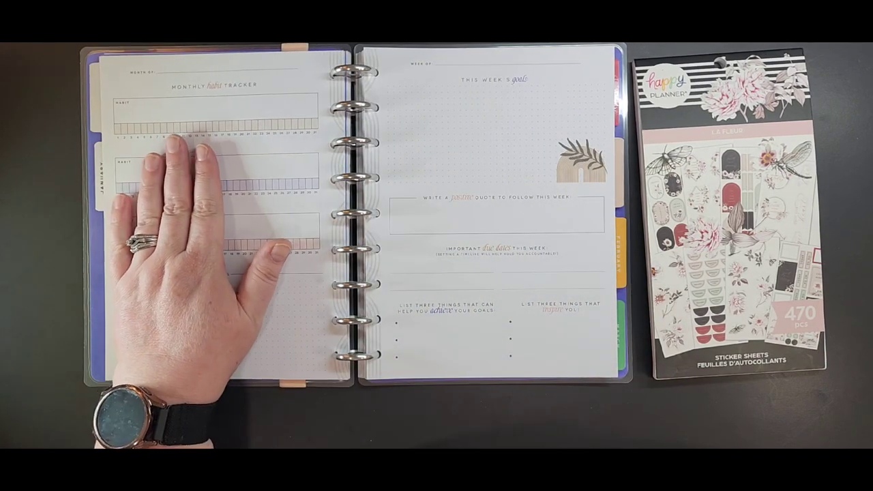
mouse_move(192, 307)
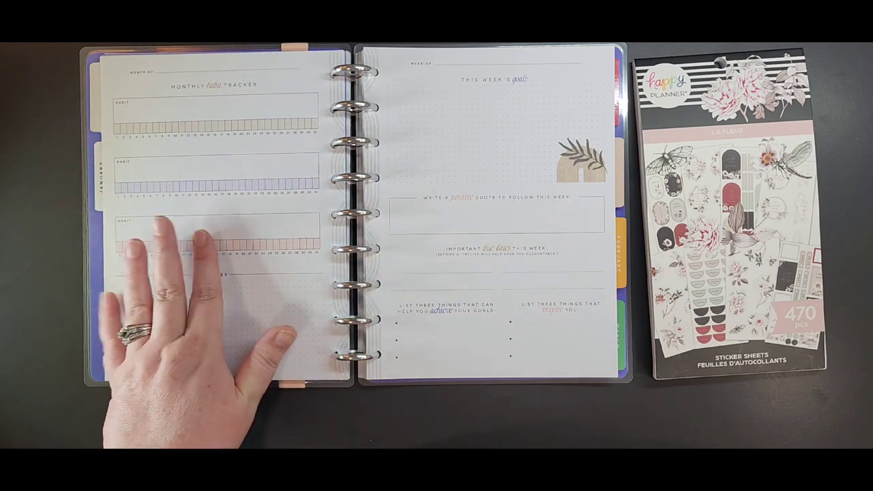